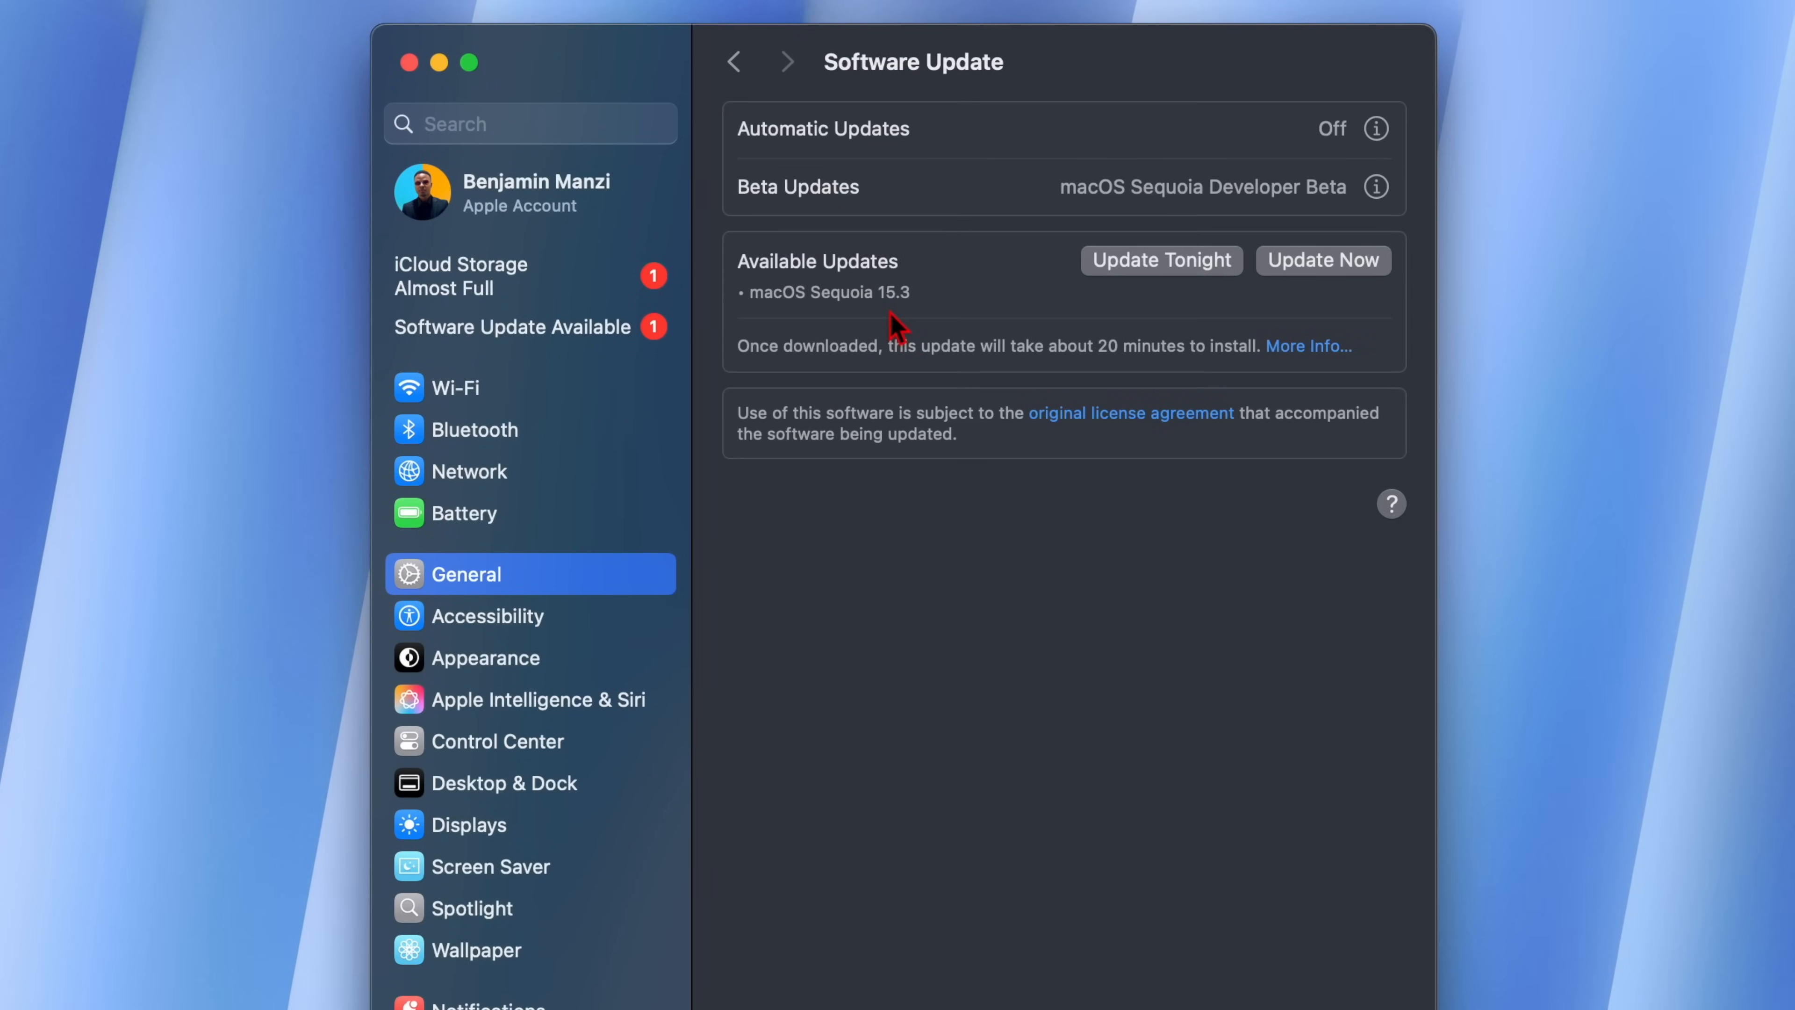
pyautogui.moveTo(898, 284)
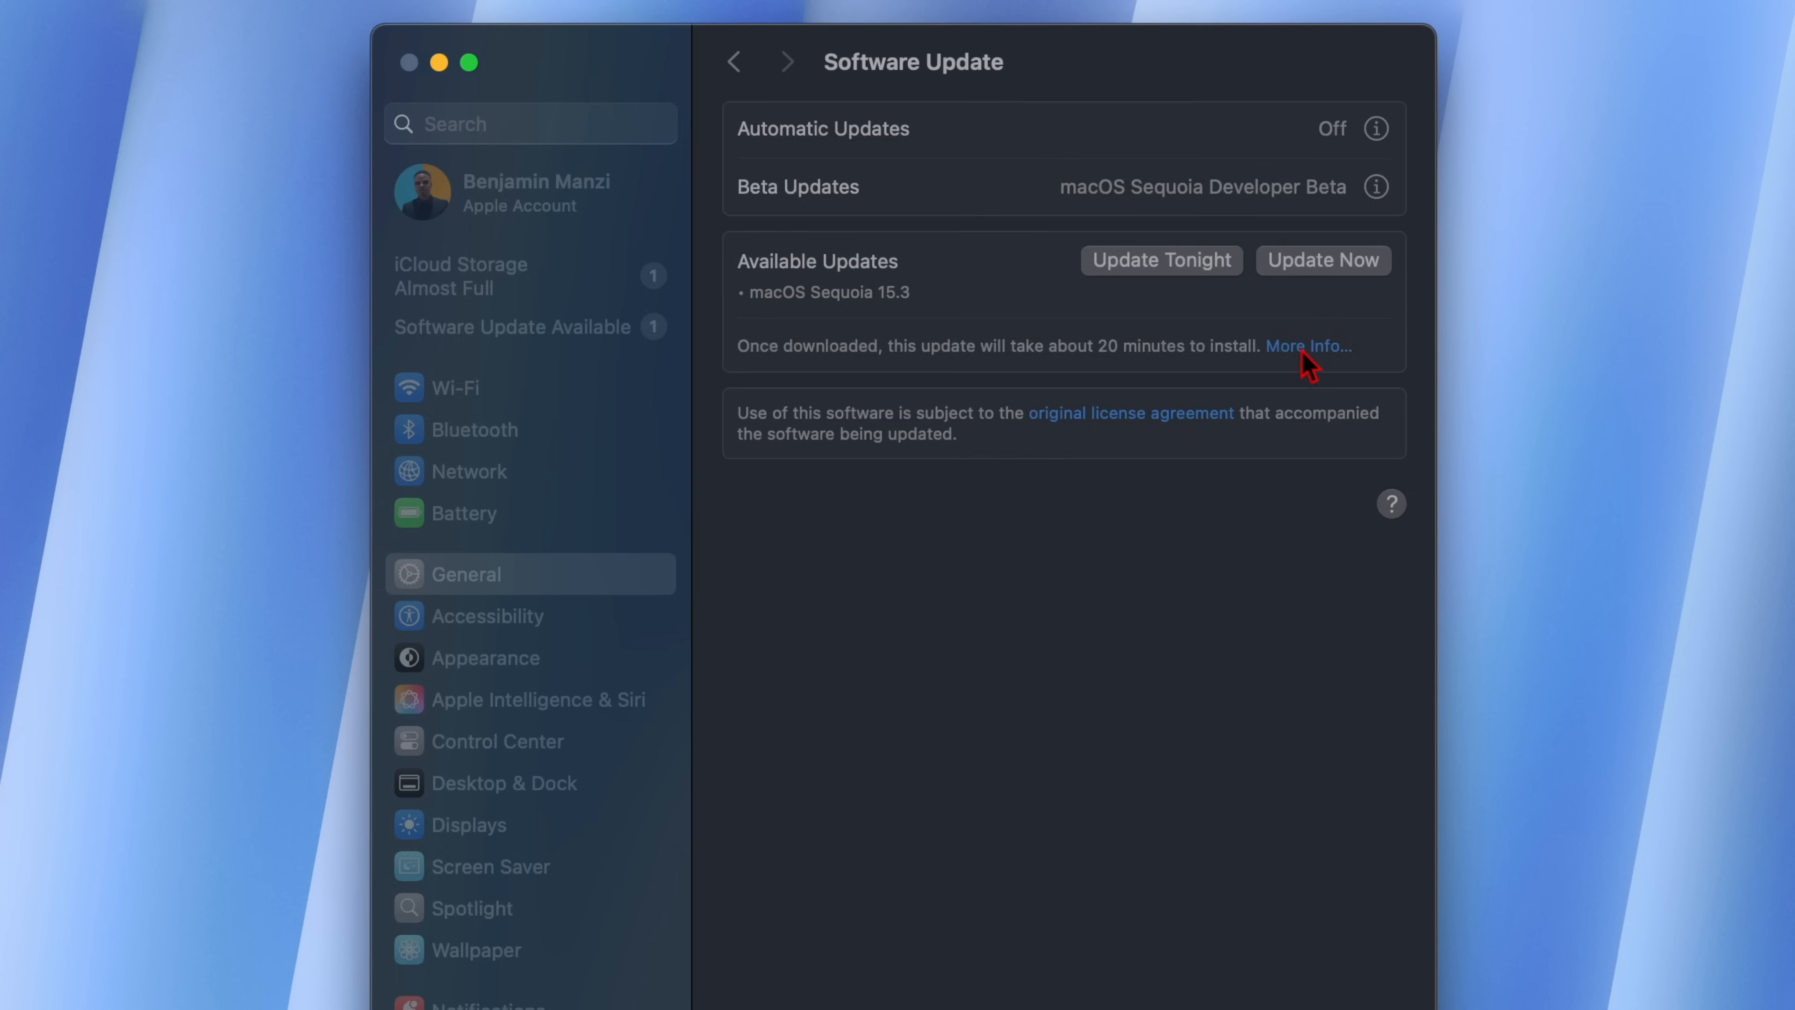
# Show More Info for the macOS Sequoia 15.3 update (1.97 GB, restart required).
pyautogui.click(1306, 346)
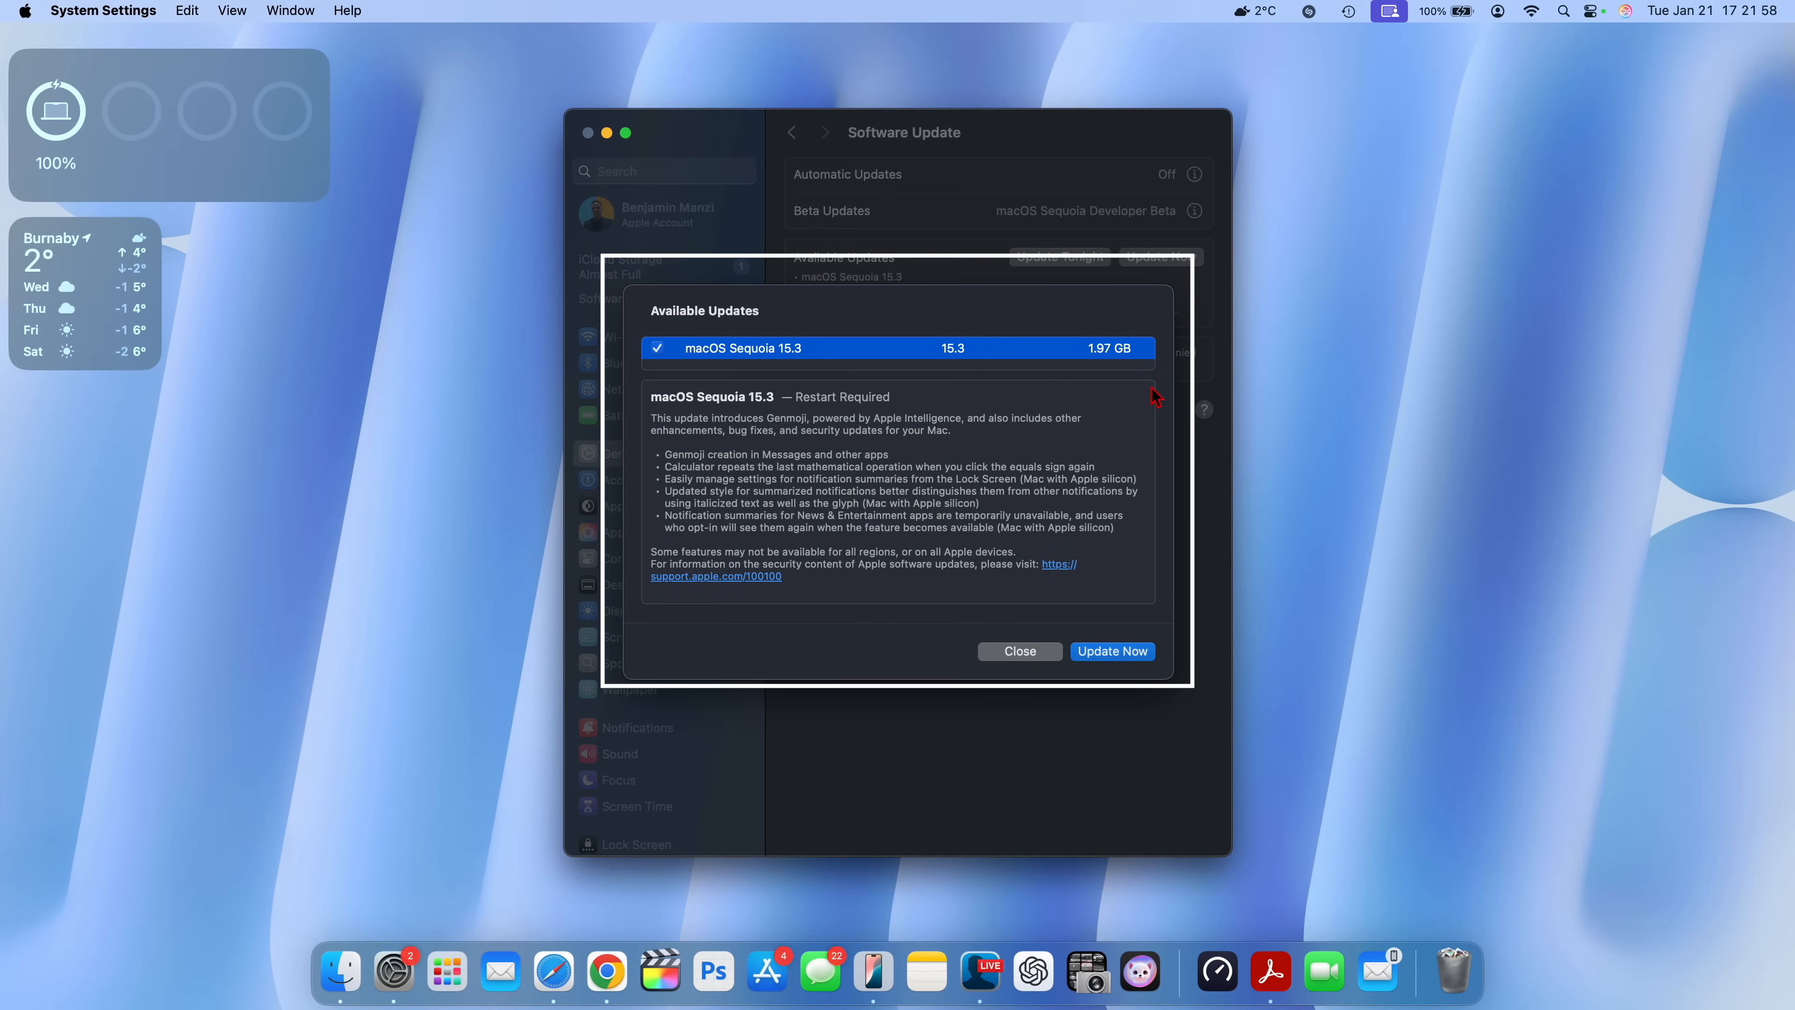
pyautogui.moveTo(1101, 371)
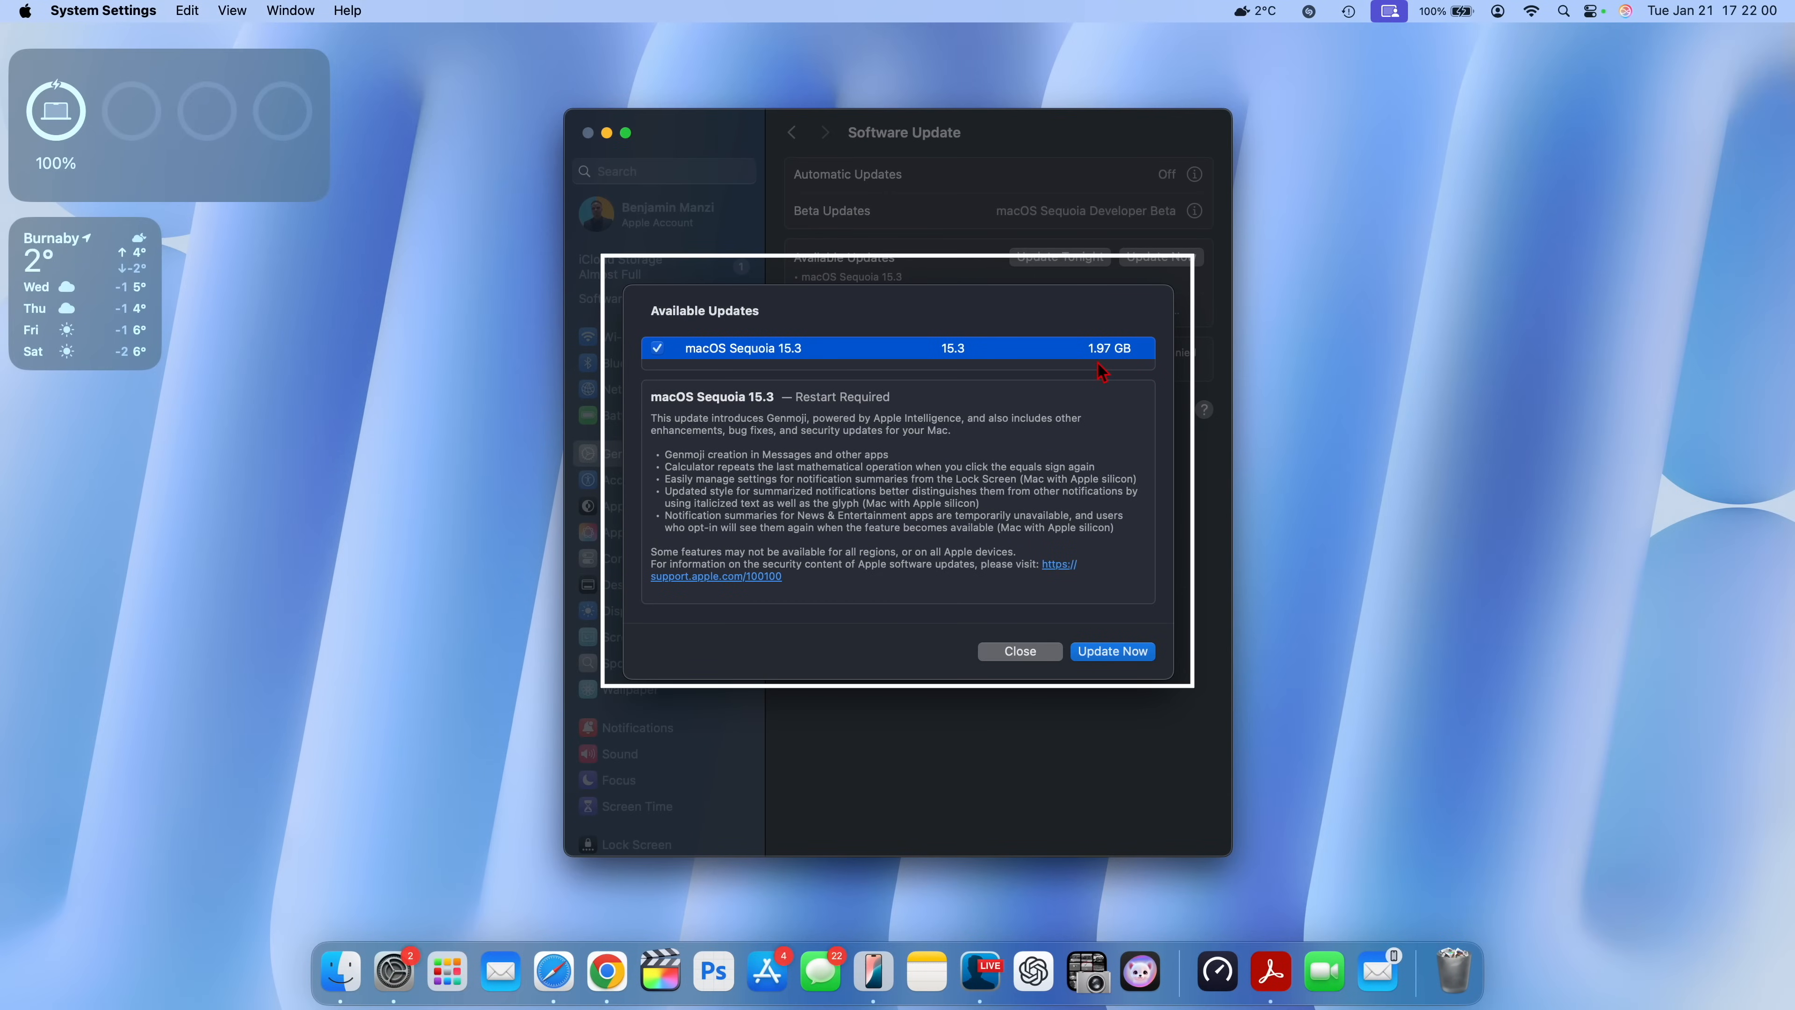
pyautogui.moveTo(1106, 364)
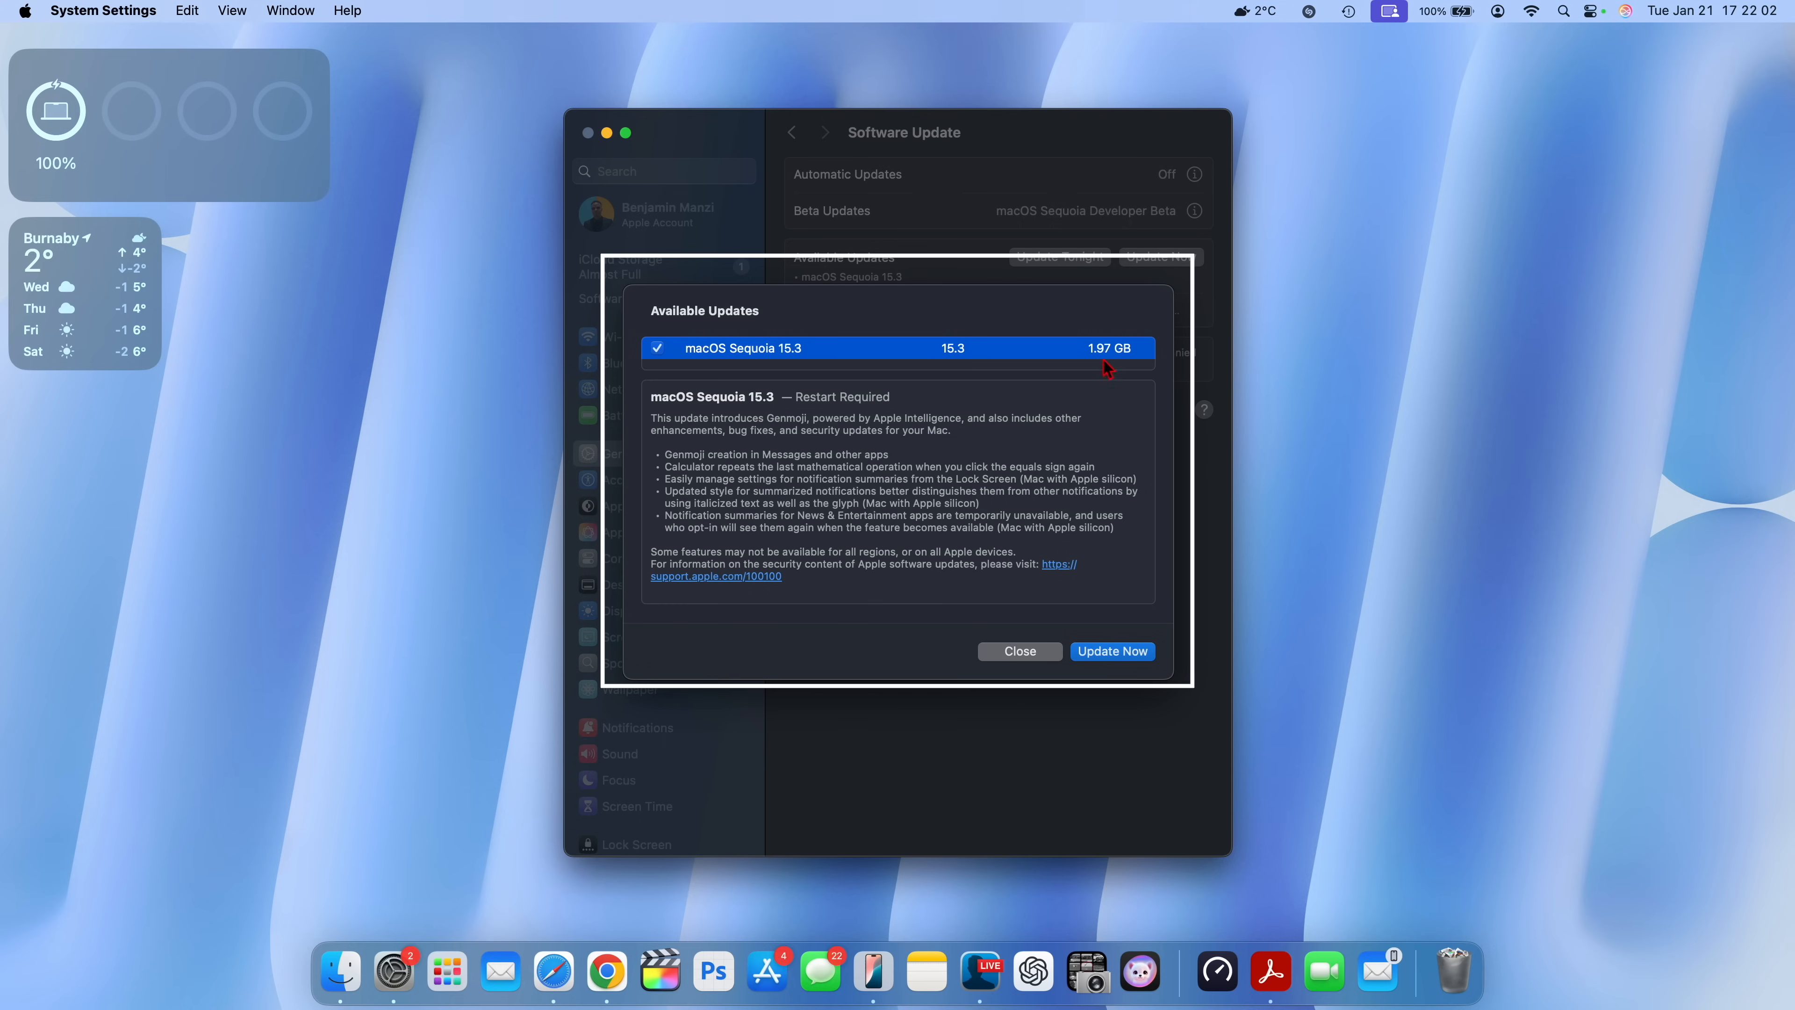
pyautogui.moveTo(840, 439)
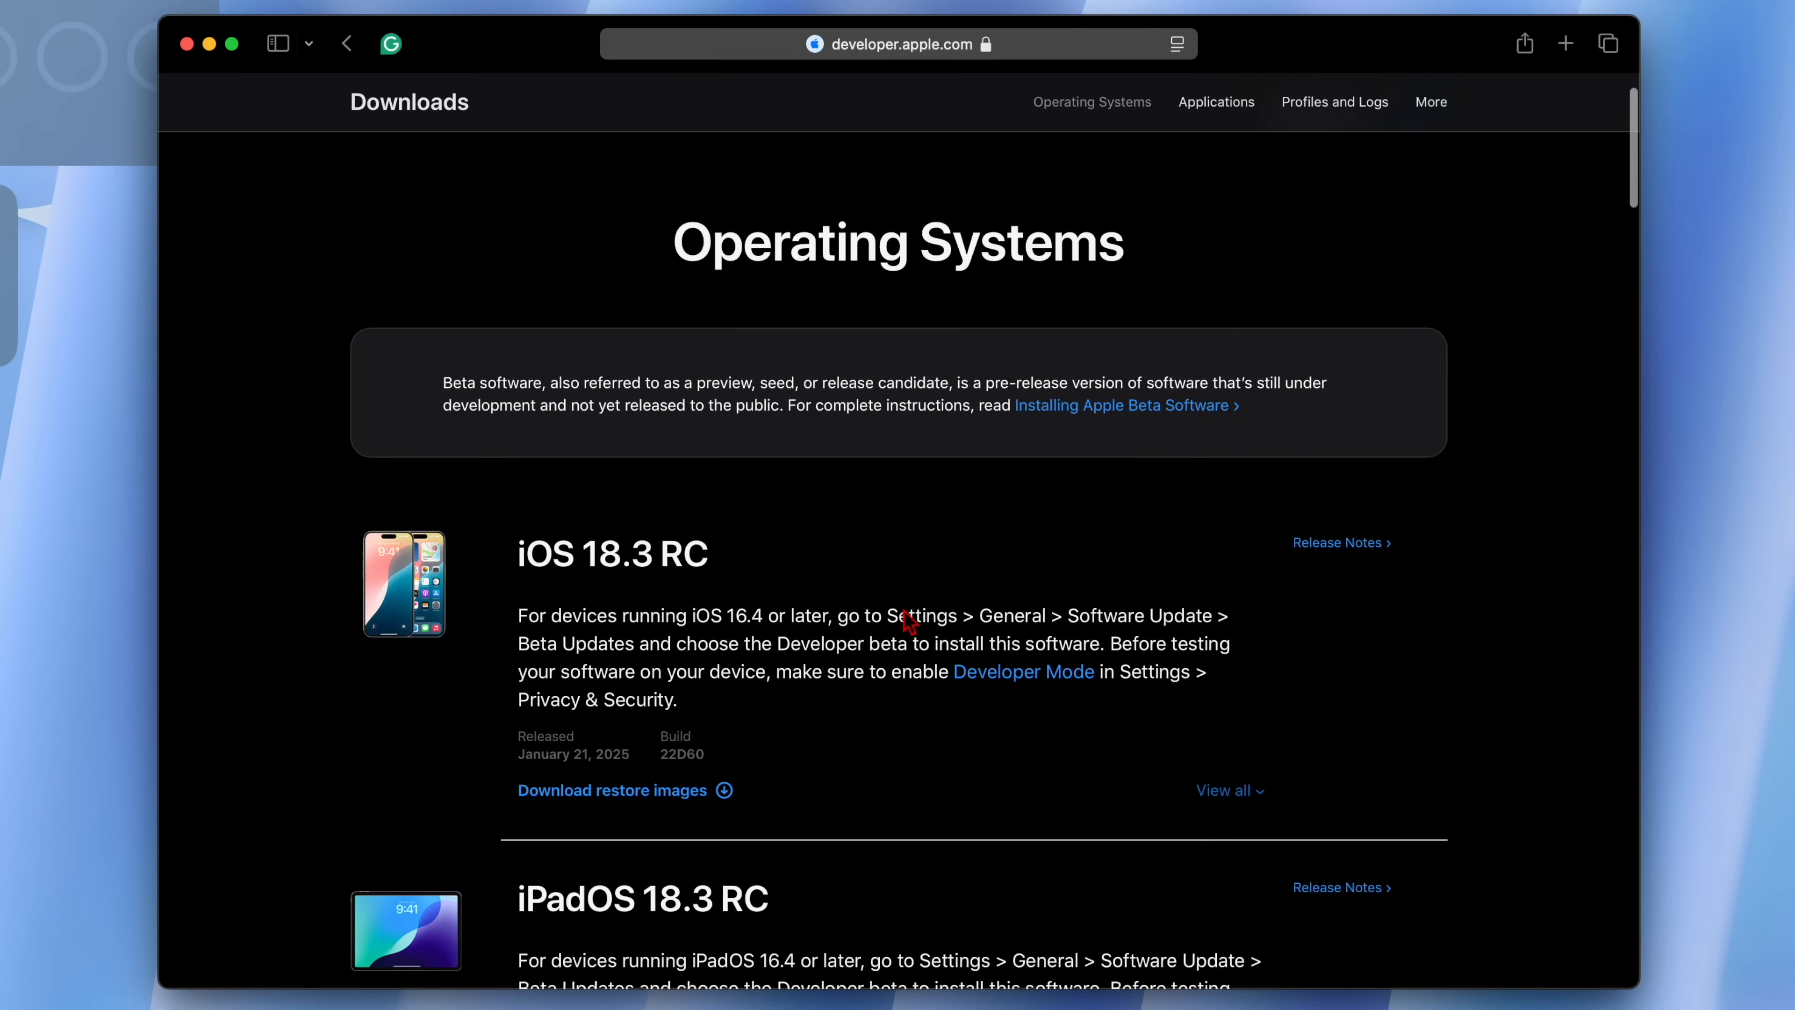
# Scroll the Apple Developer Operating Systems page through the iOS 18.3, macOS 15.3, tvOS 18.3, visionOS 2.3 and watchOS 11.3 RC entries.
pyautogui.scroll(-3)
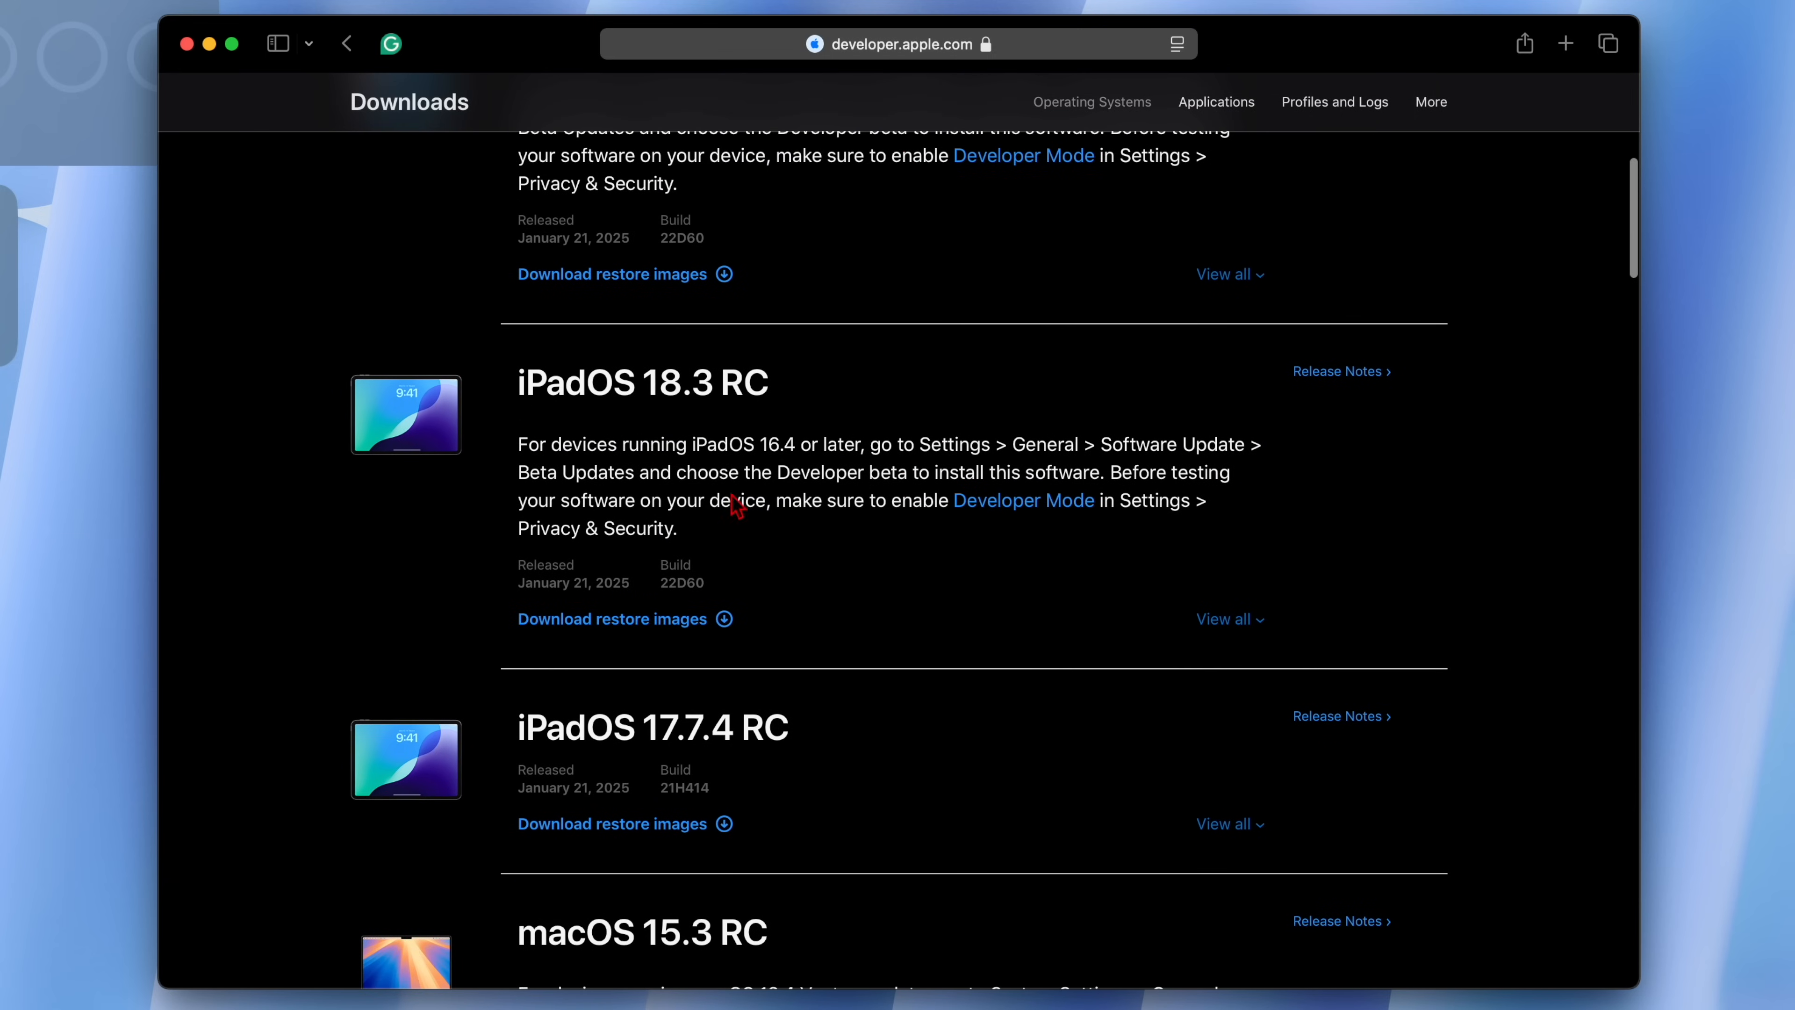
pyautogui.scroll(-3)
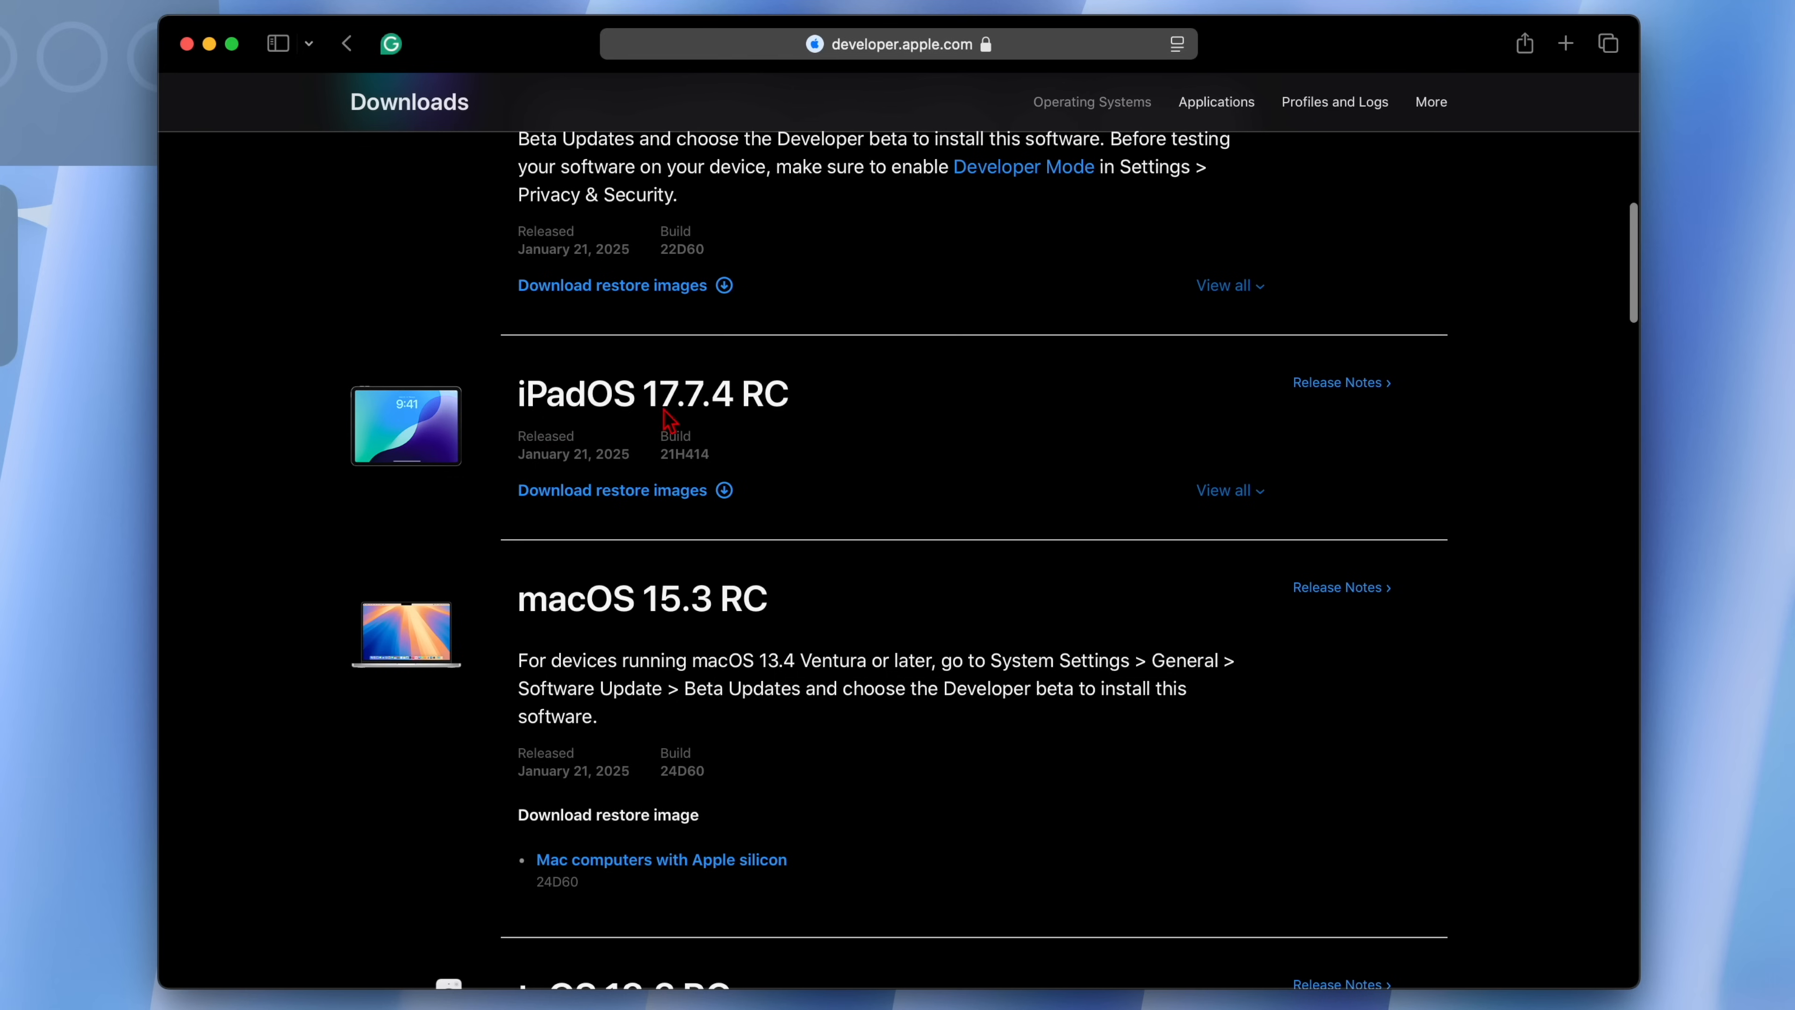
pyautogui.moveTo(767, 435)
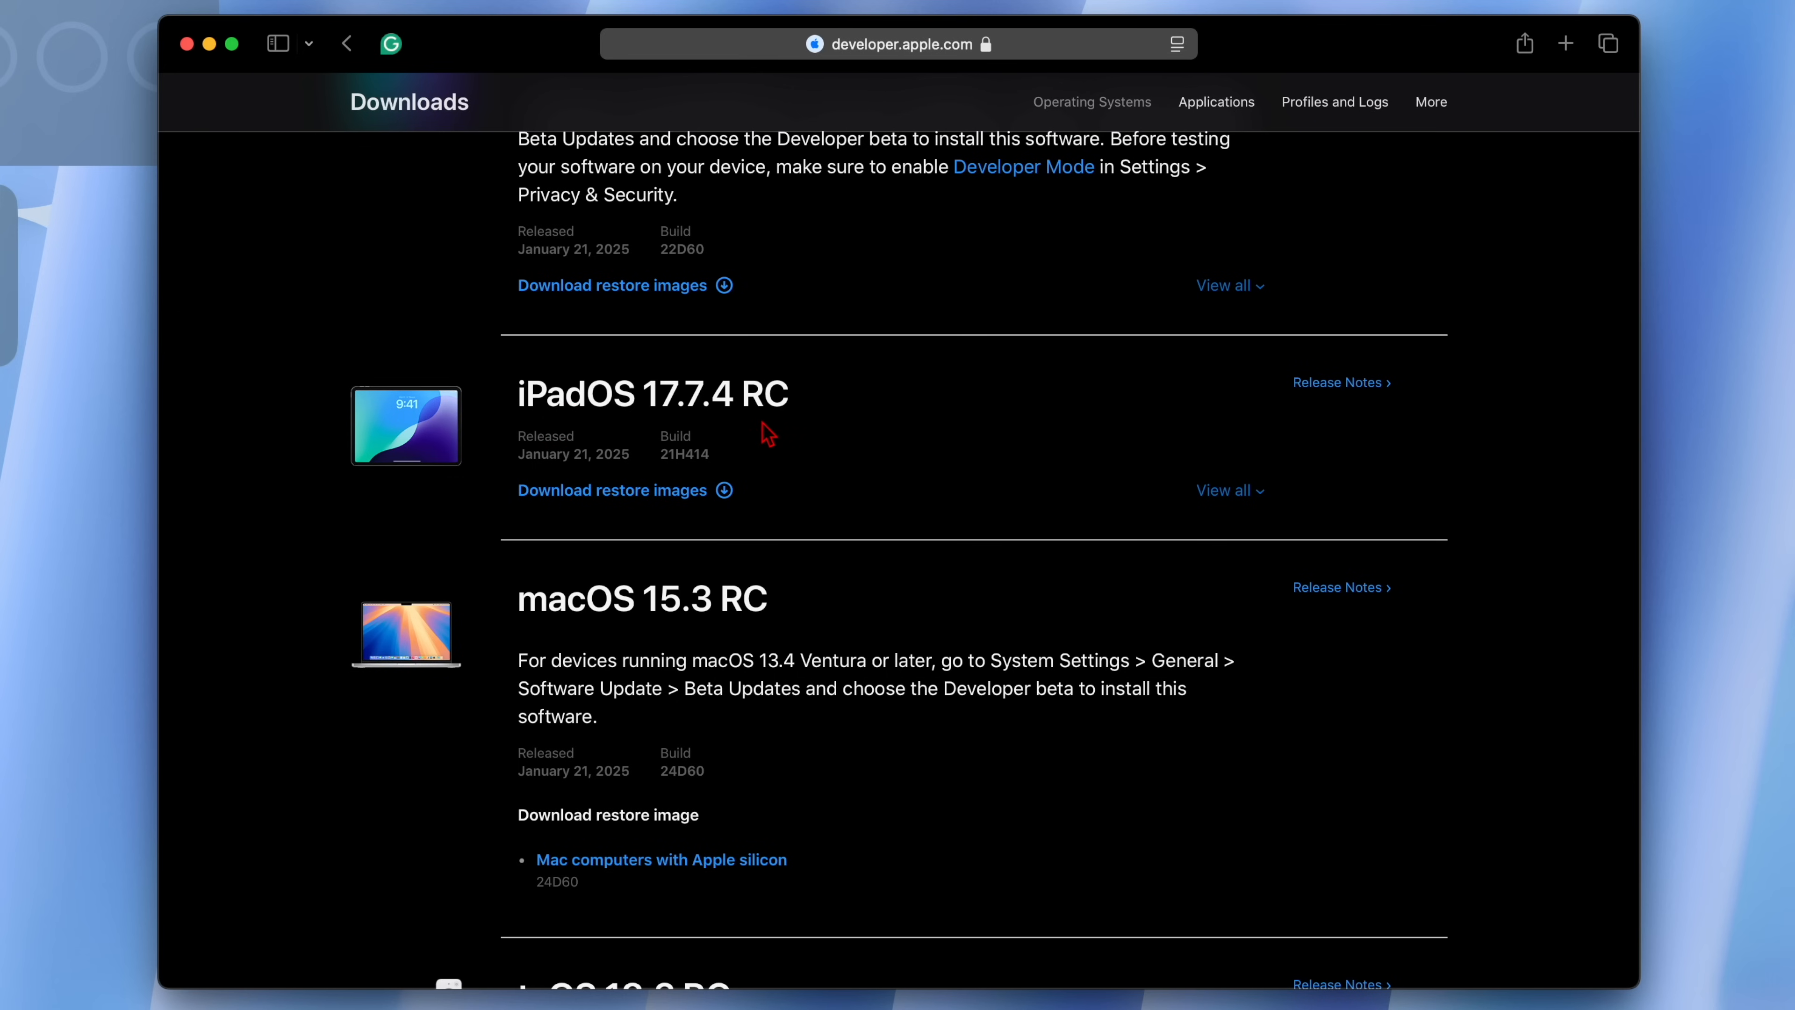
pyautogui.scroll(-3)
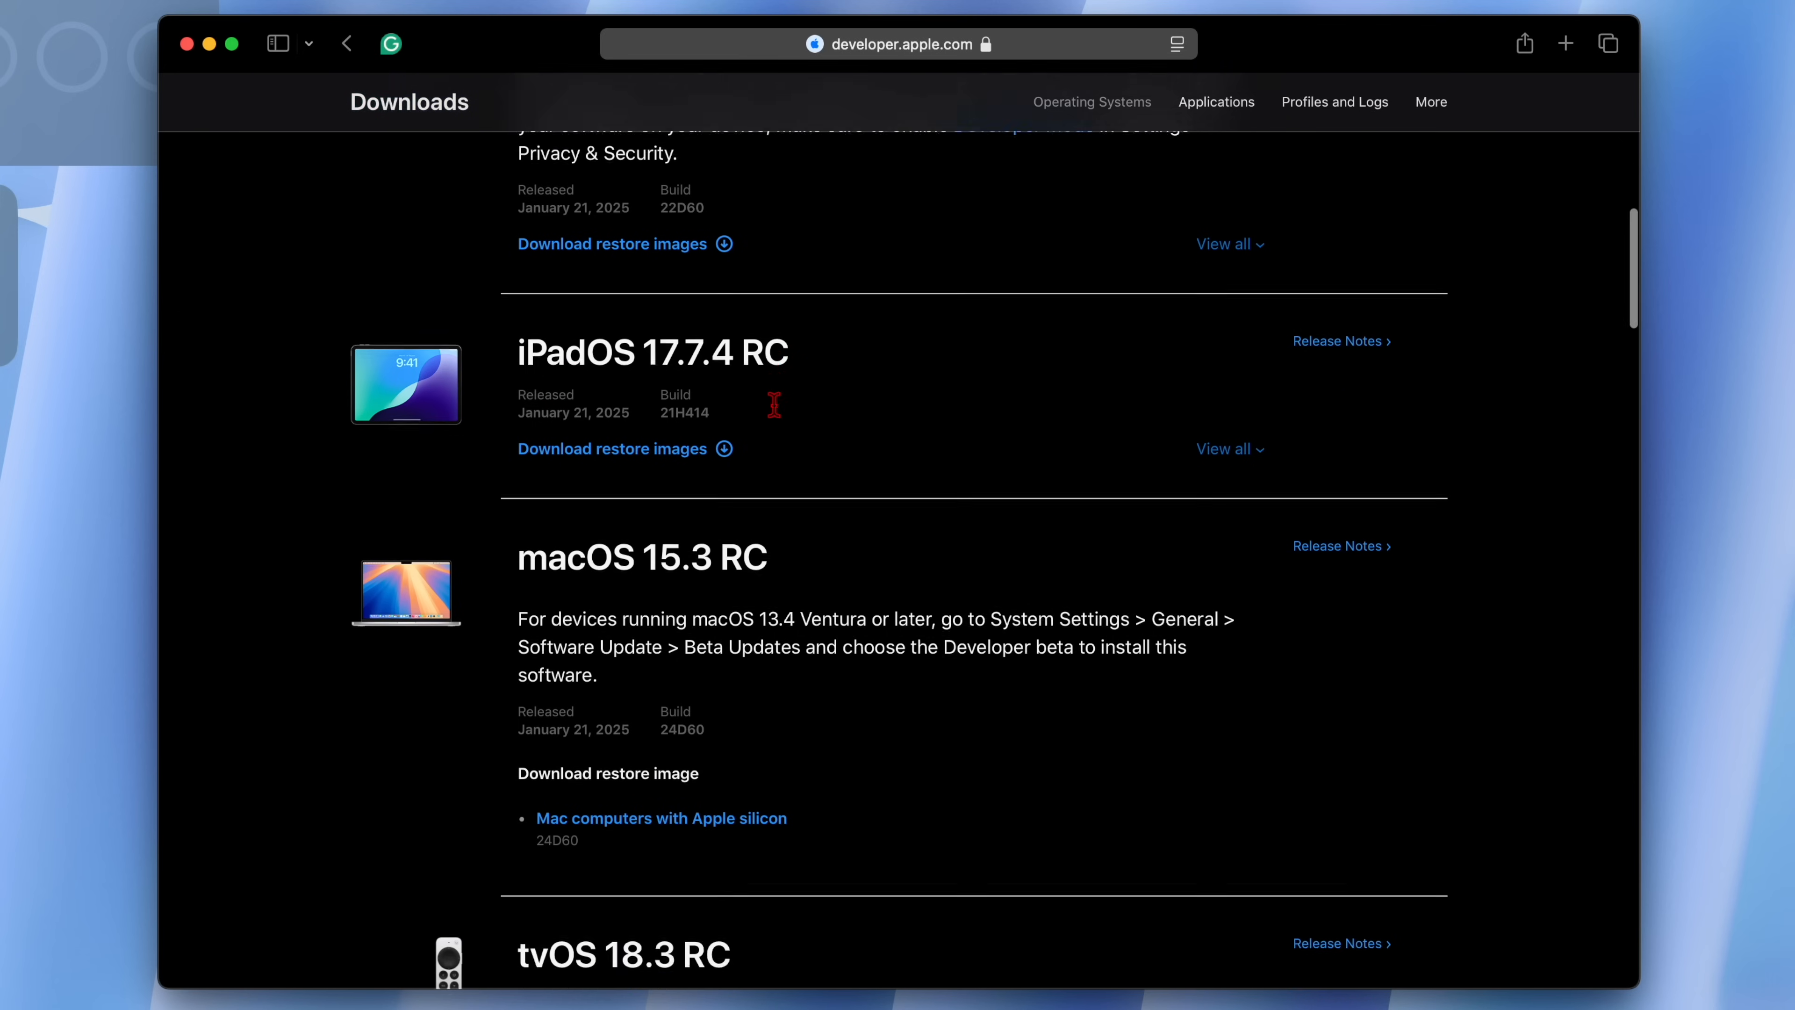
pyautogui.scroll(-3)
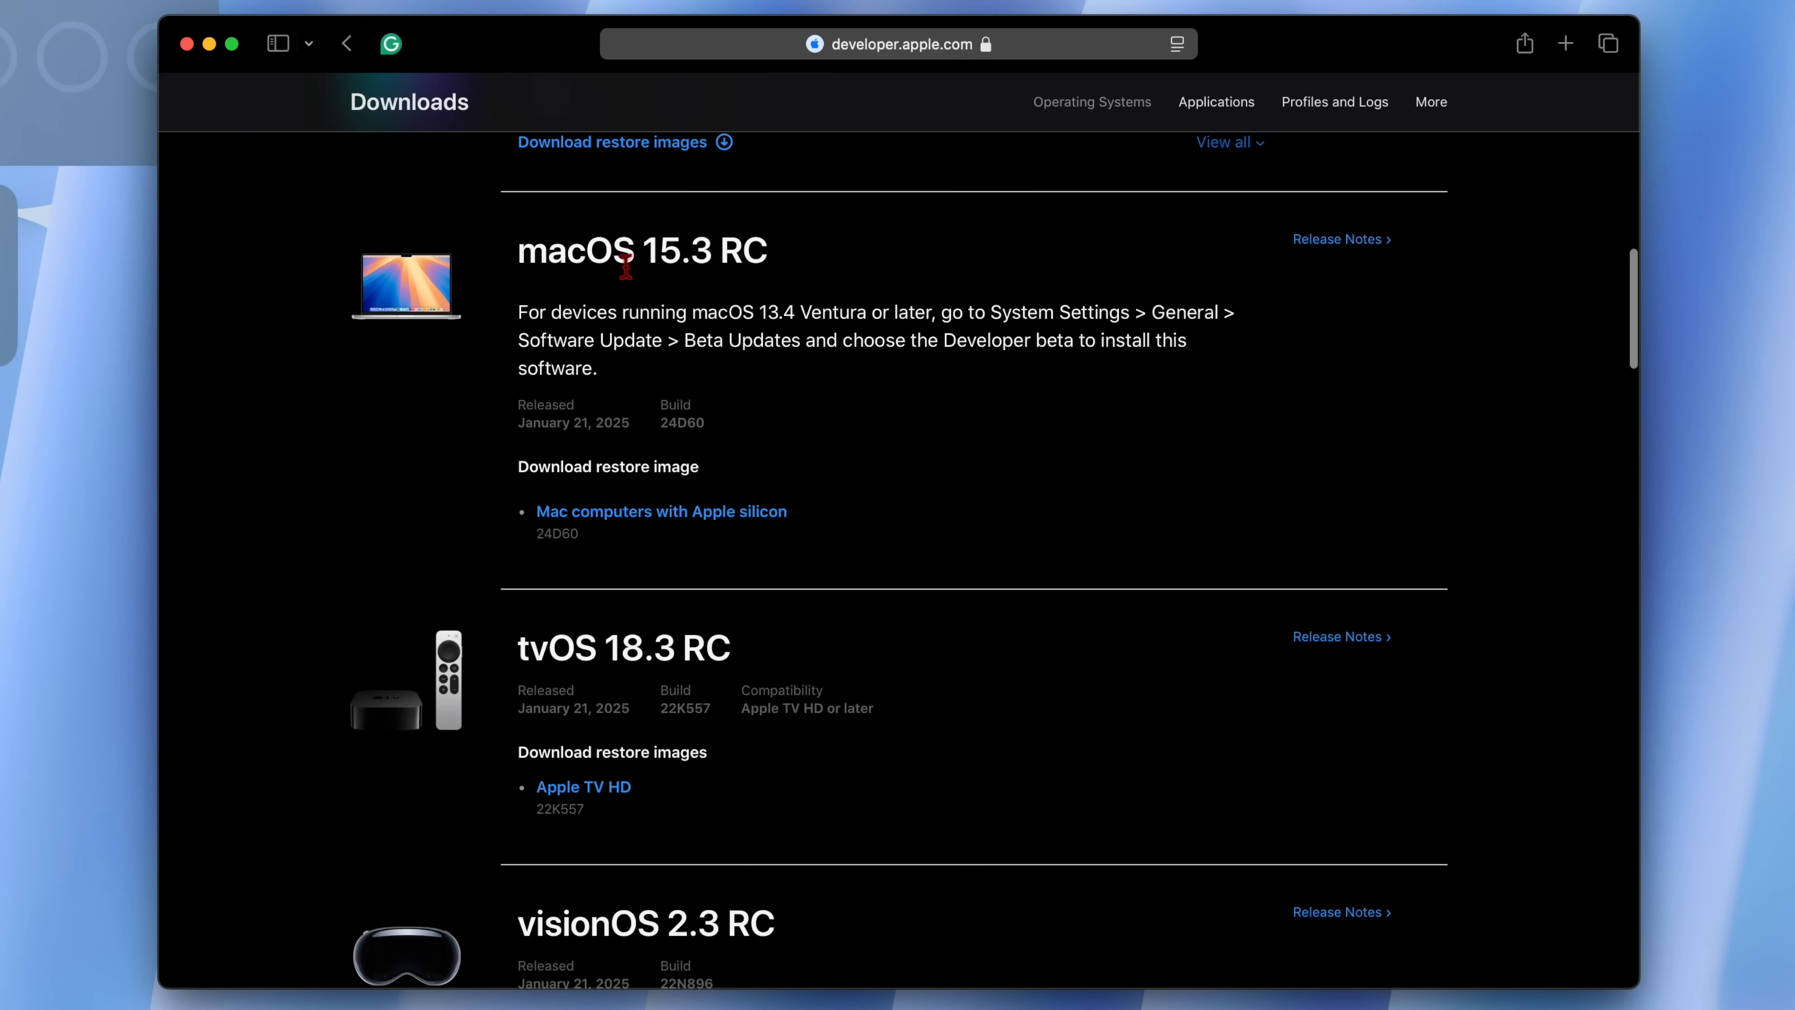
pyautogui.scroll(-3)
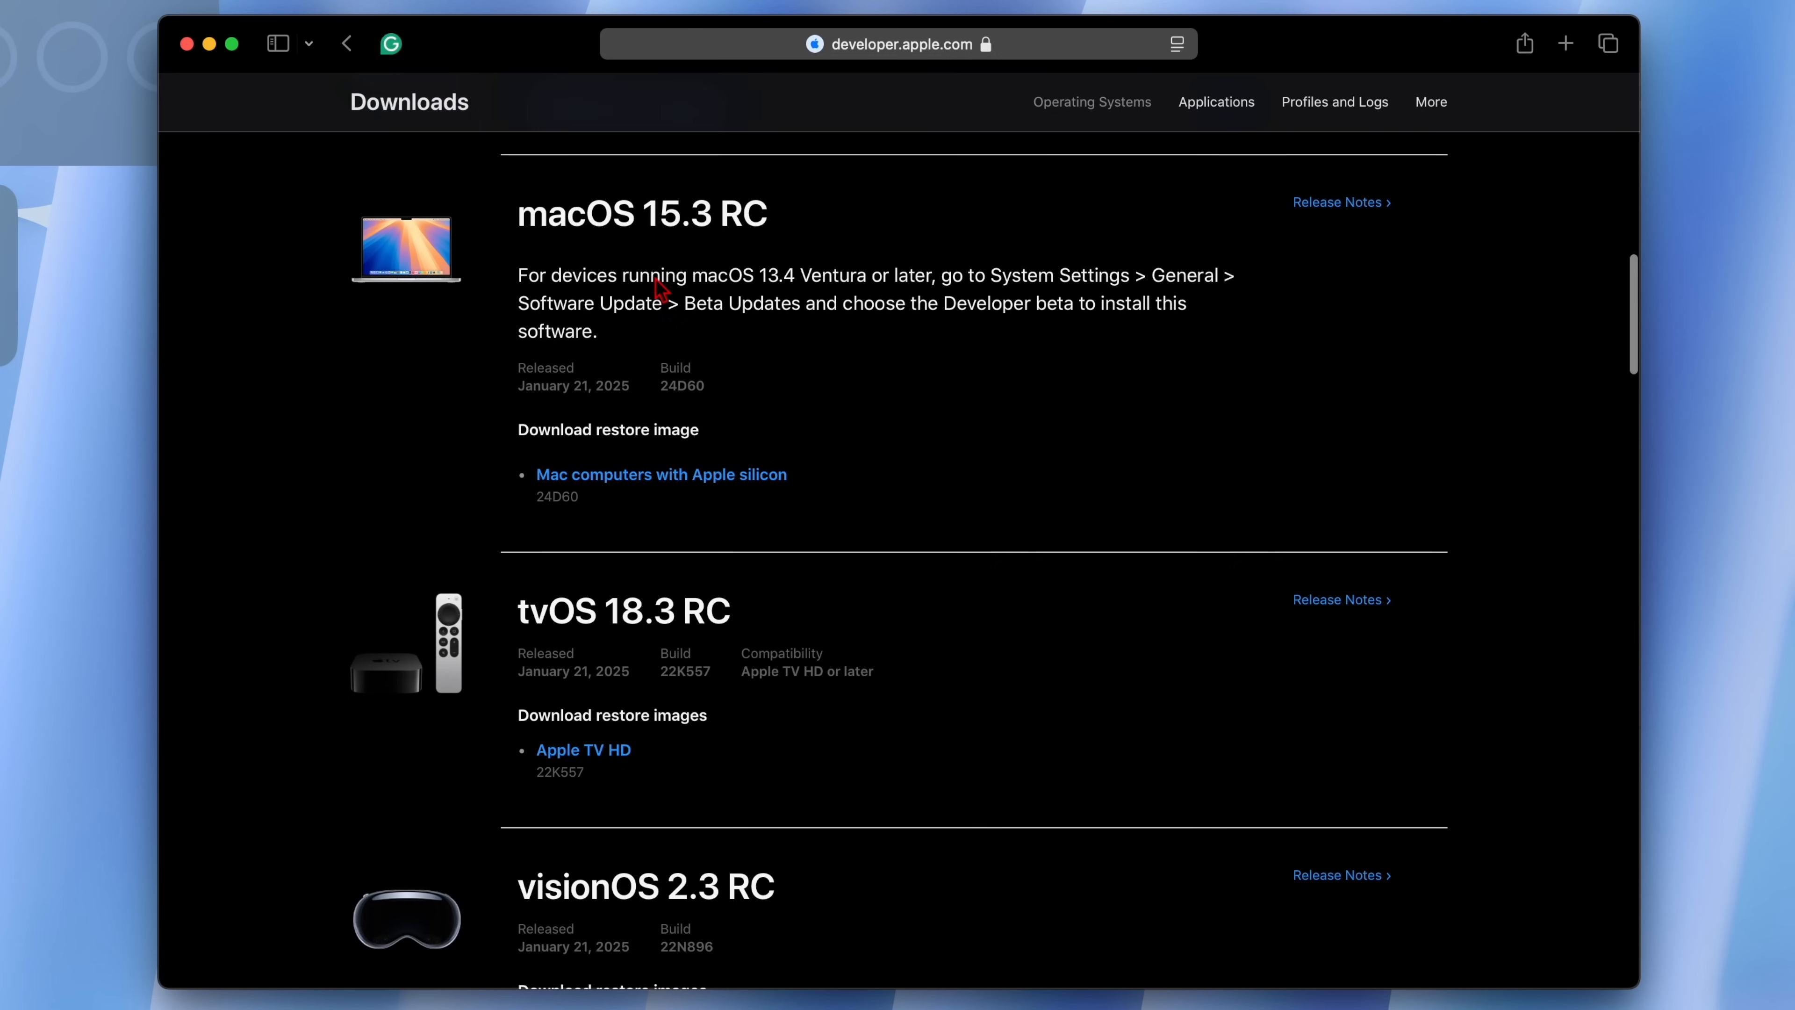
pyautogui.scroll(-3)
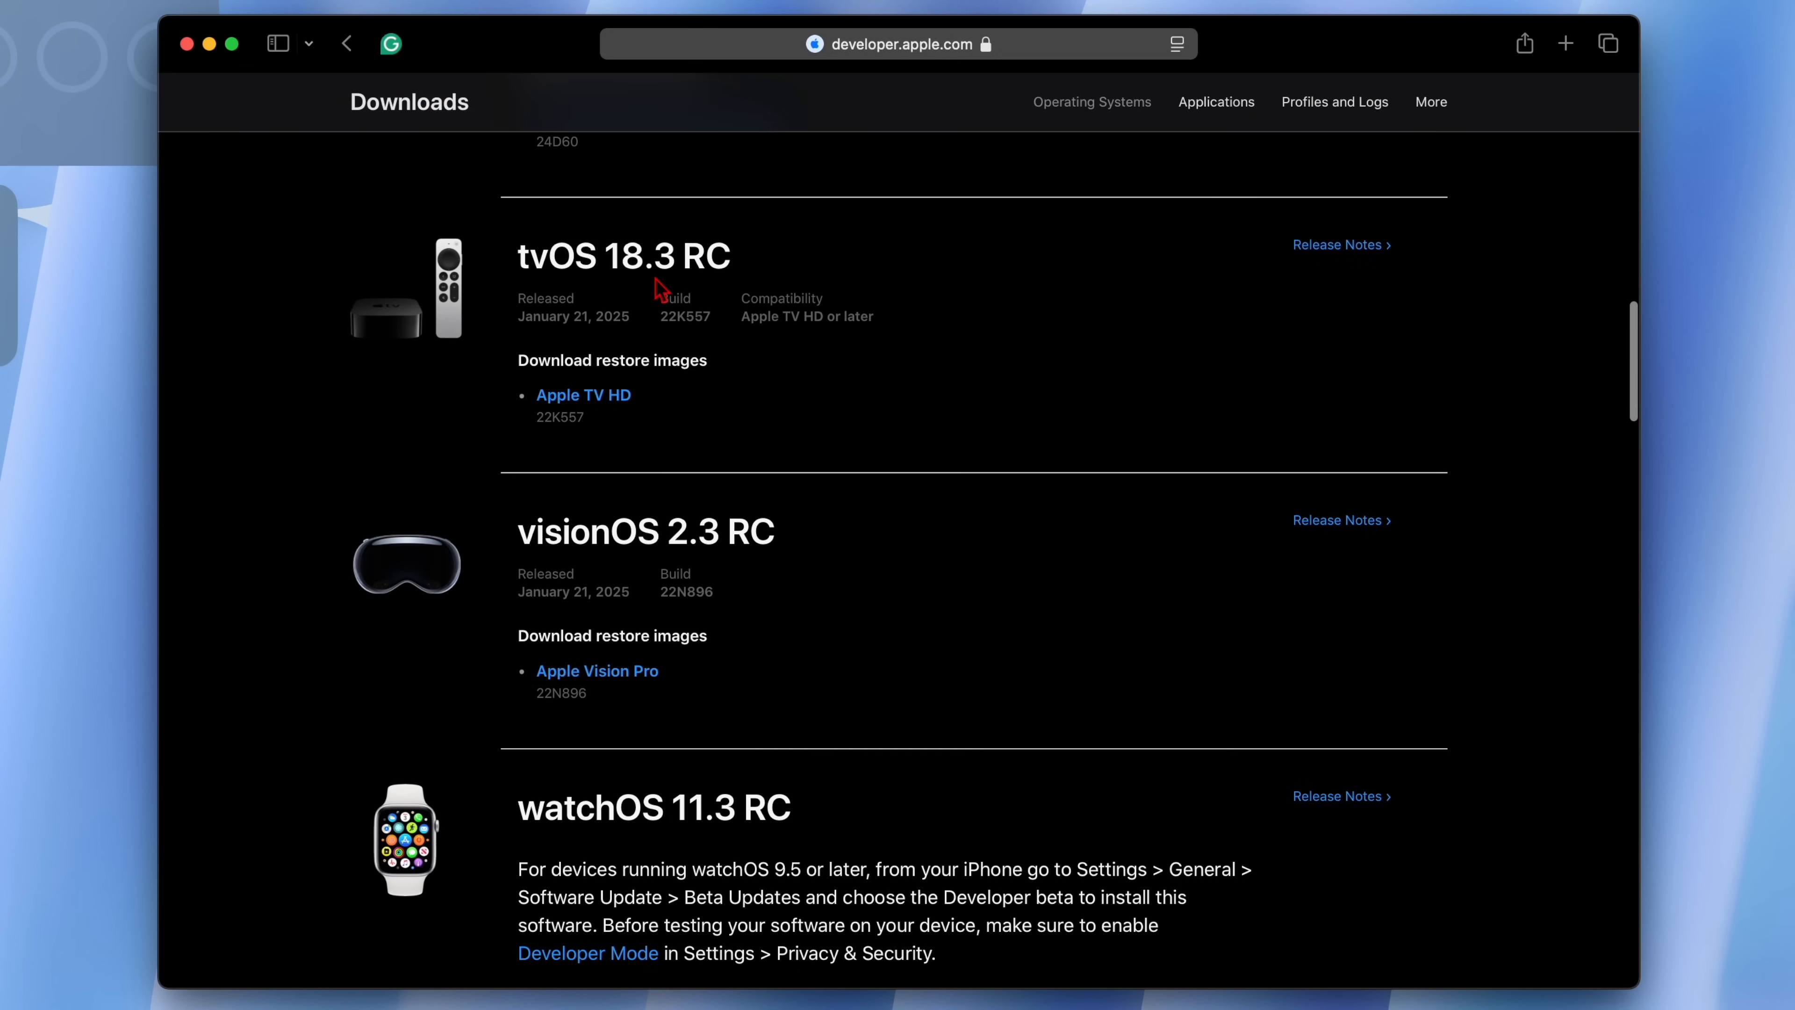
pyautogui.scroll(-3)
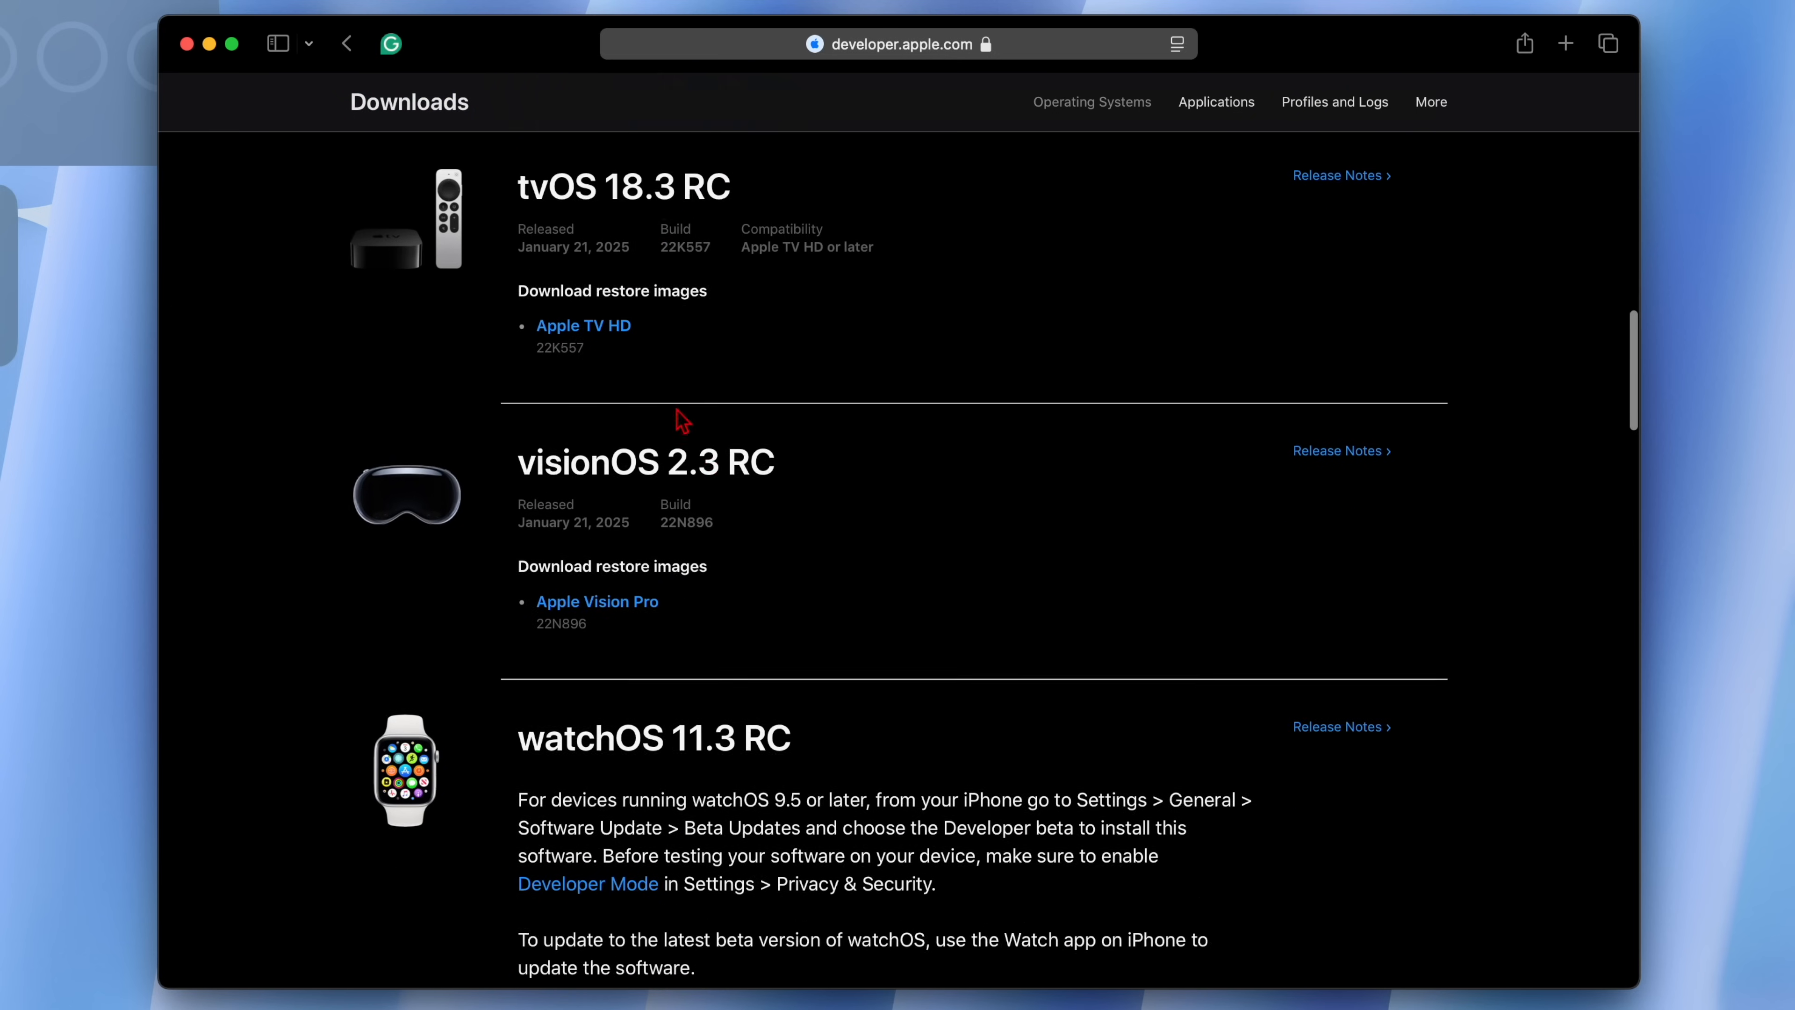
pyautogui.scroll(-3)
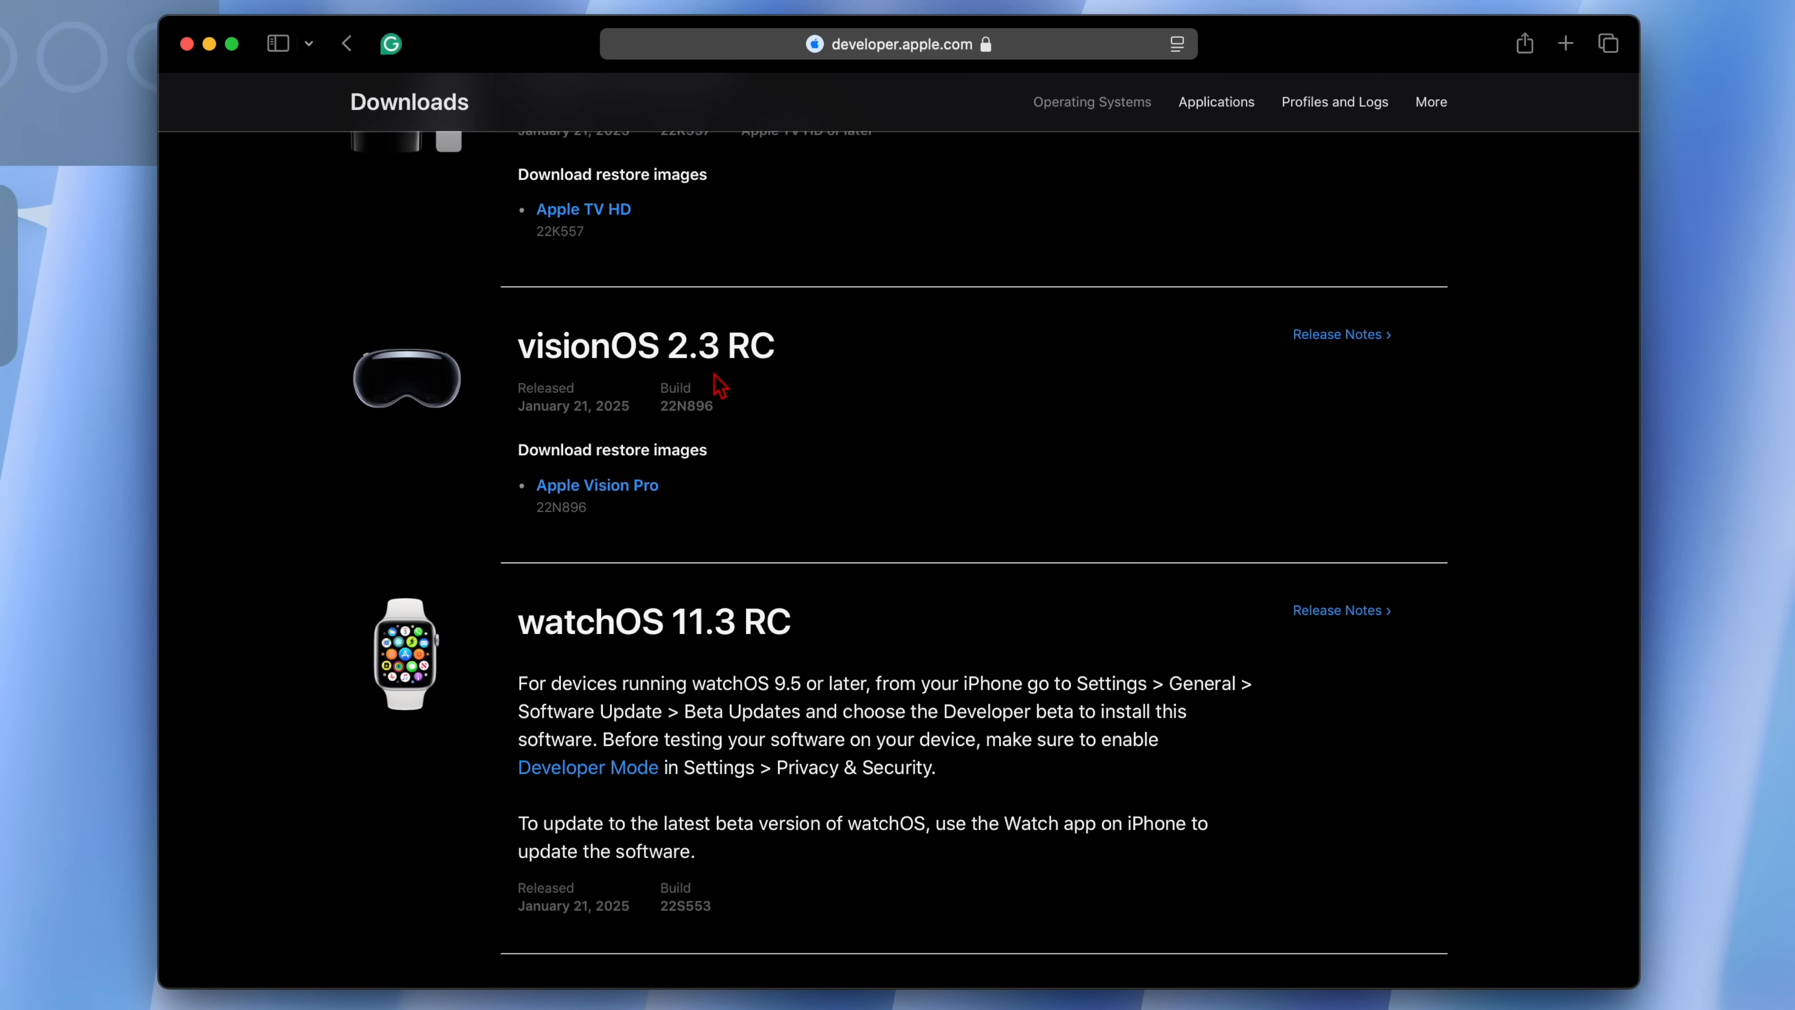
pyautogui.scroll(-3)
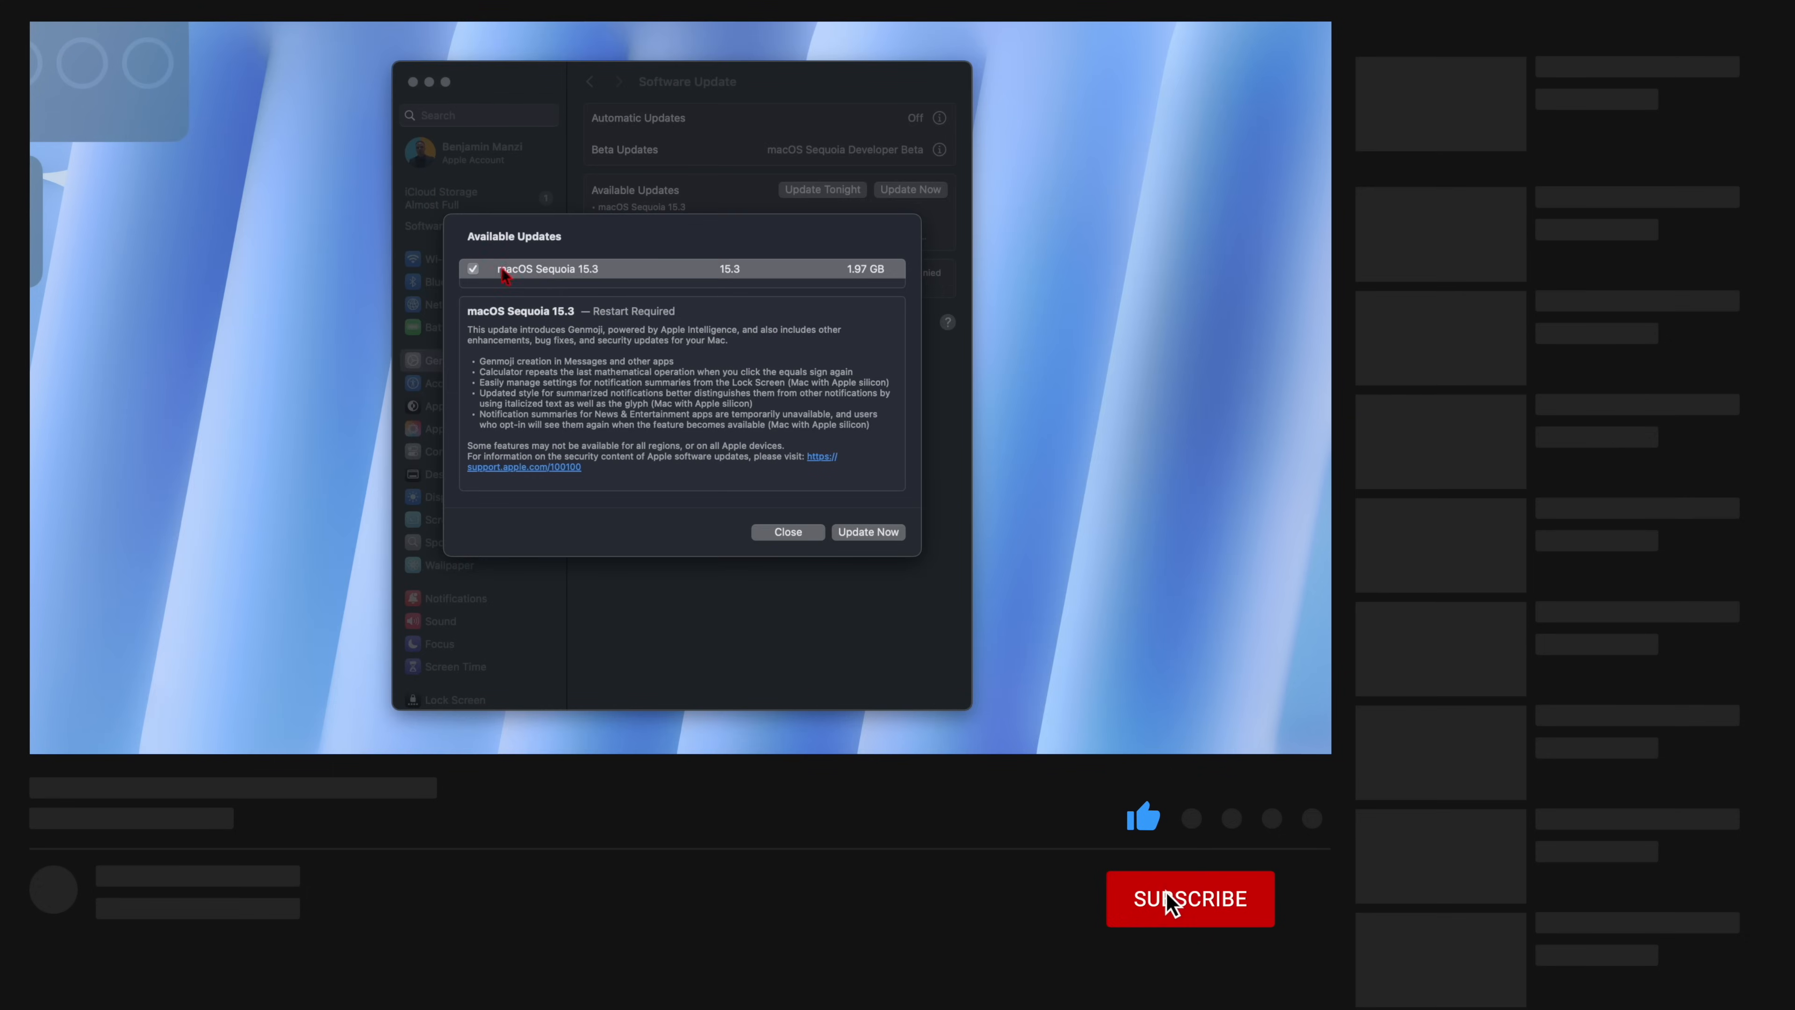
# Select macOS Sequoia 15.3 and start its 1.97 GB download with Update Now.
pyautogui.click(1188, 898)
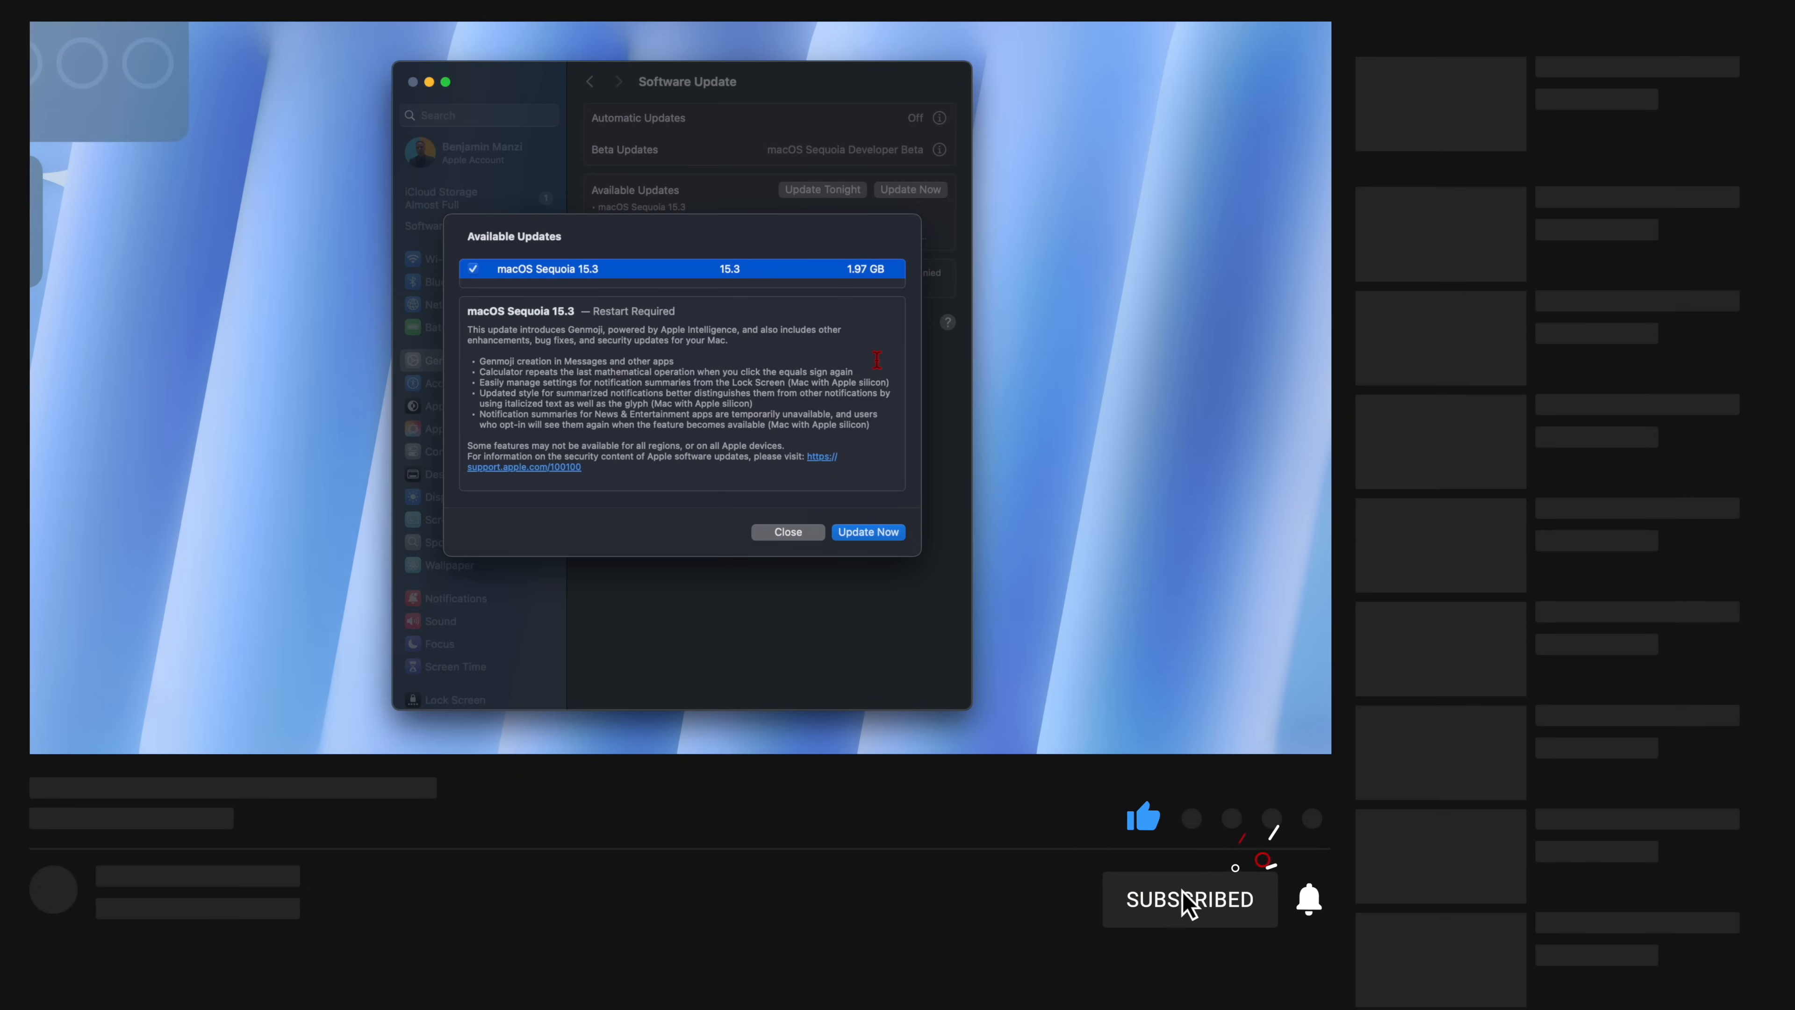
pyautogui.click(787, 531)
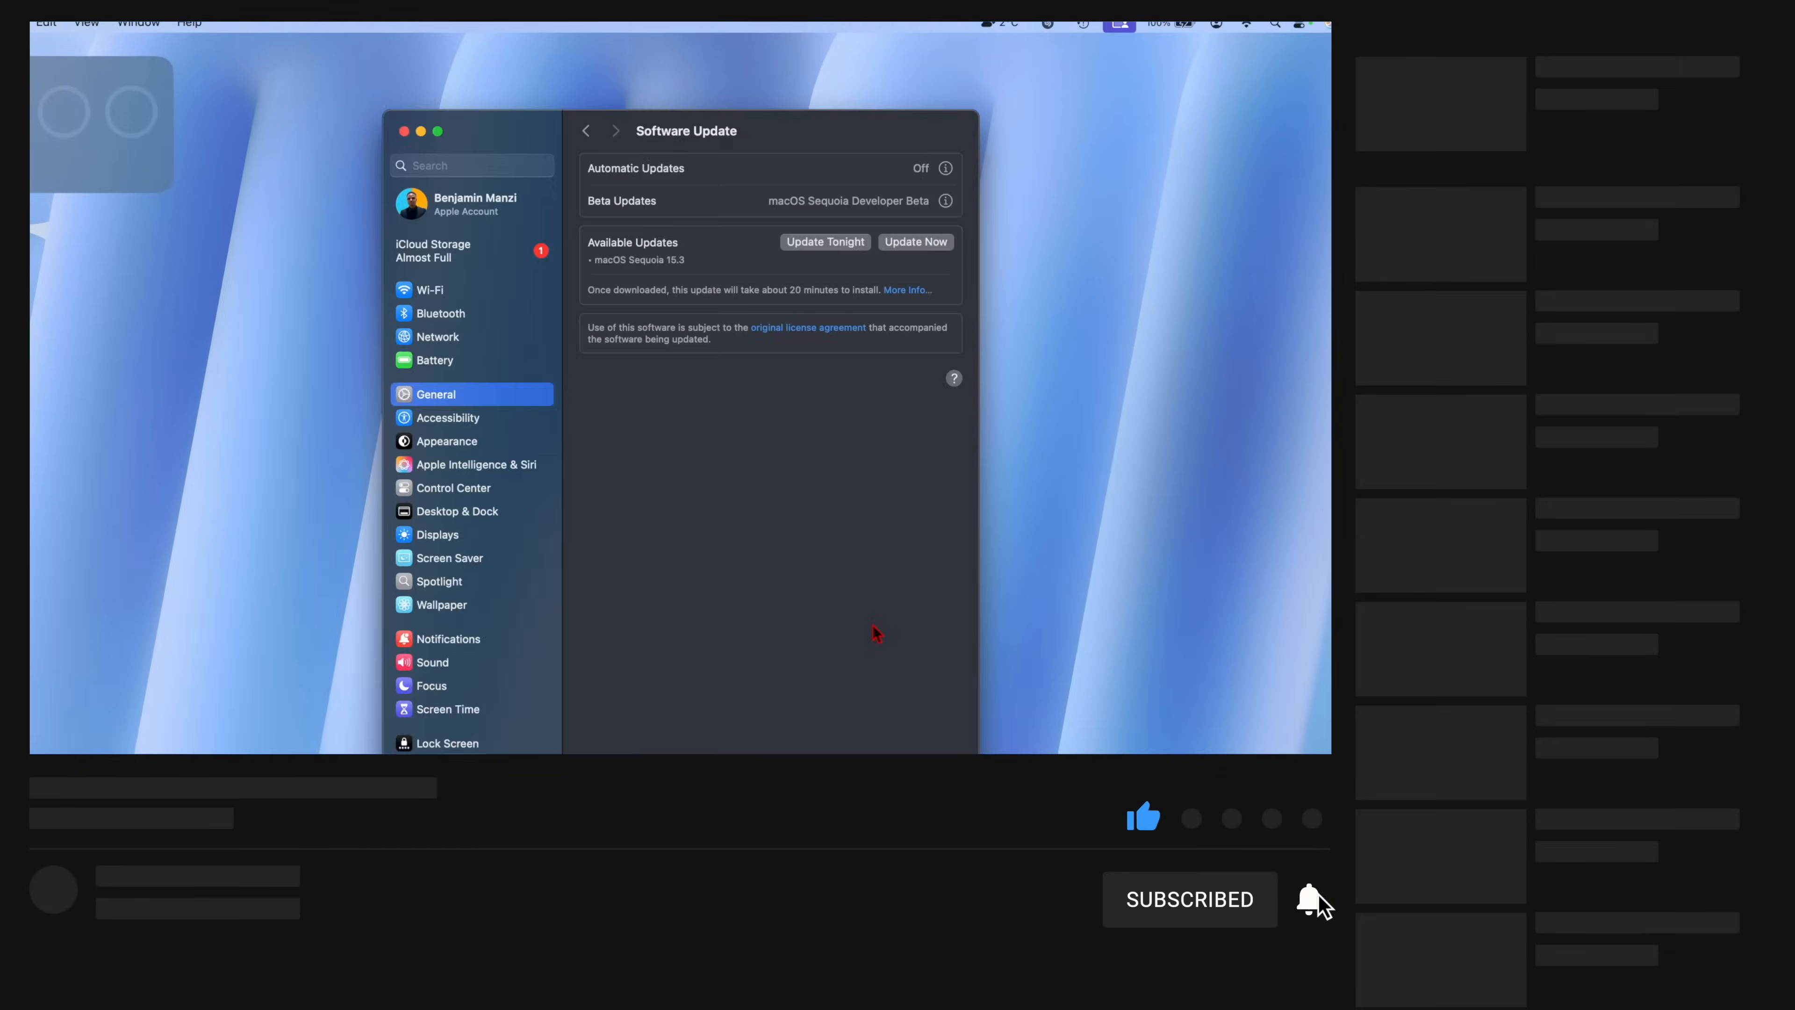
pyautogui.click(915, 241)
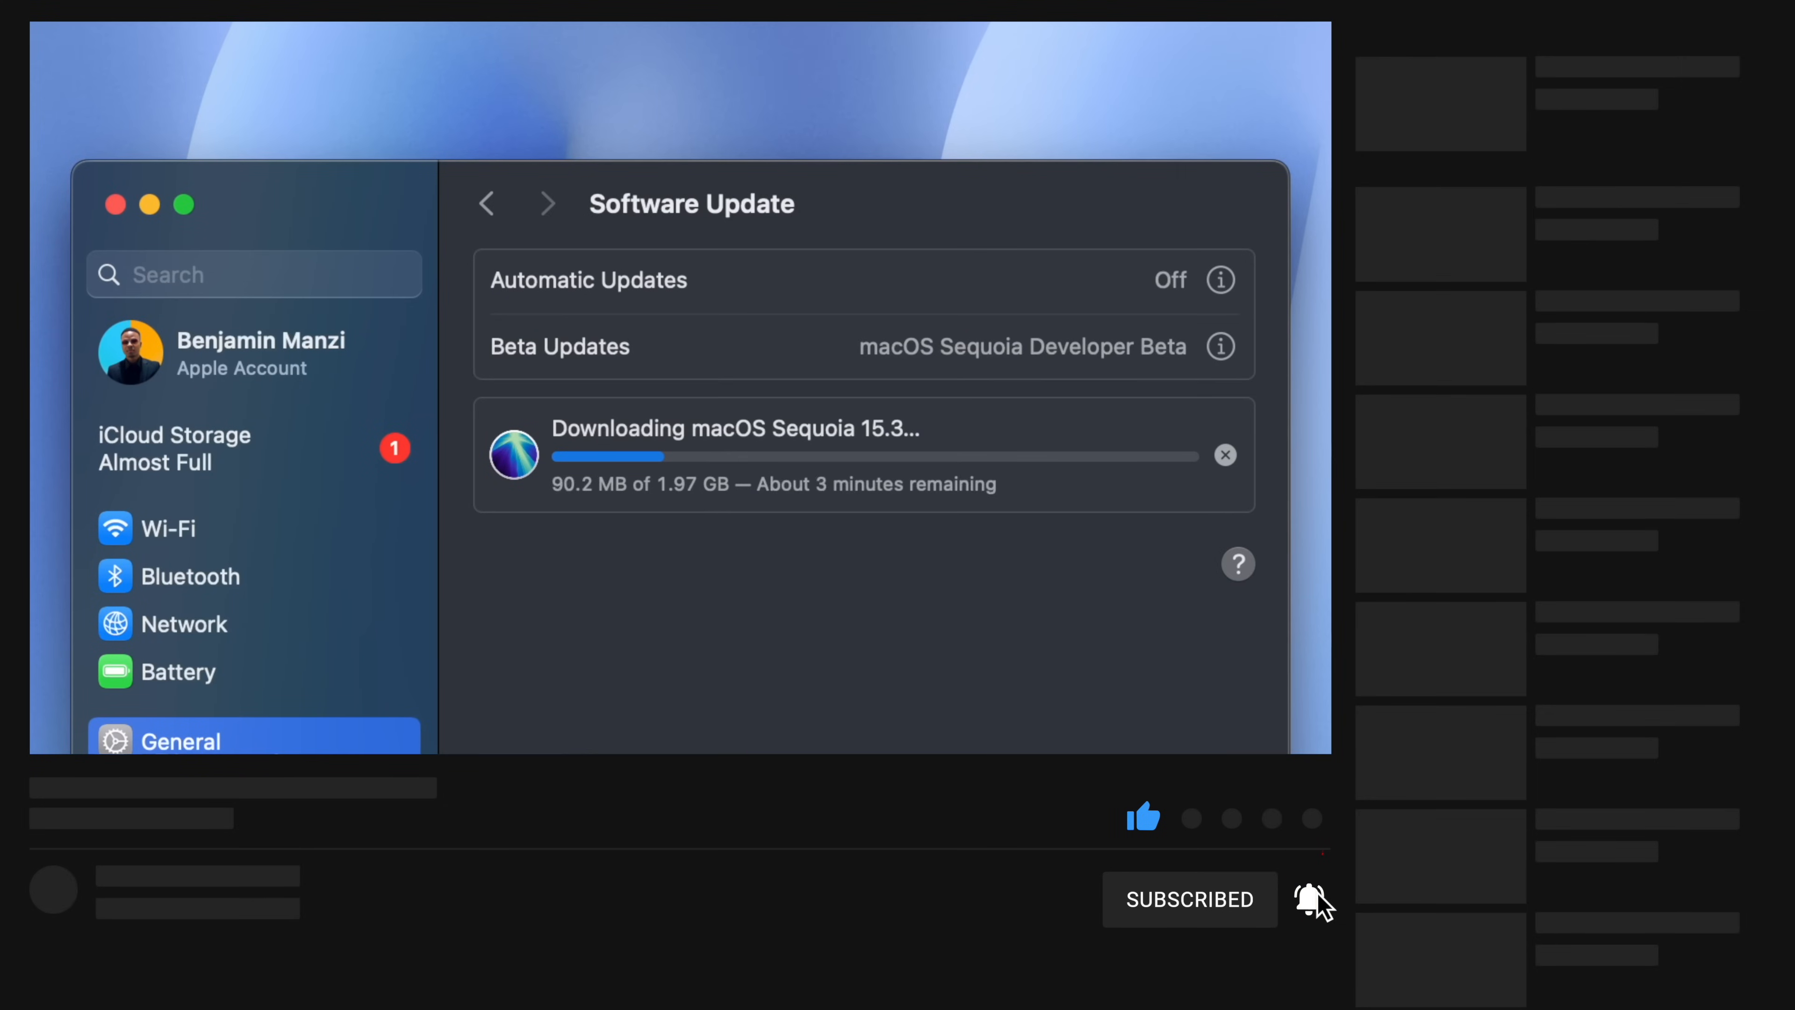